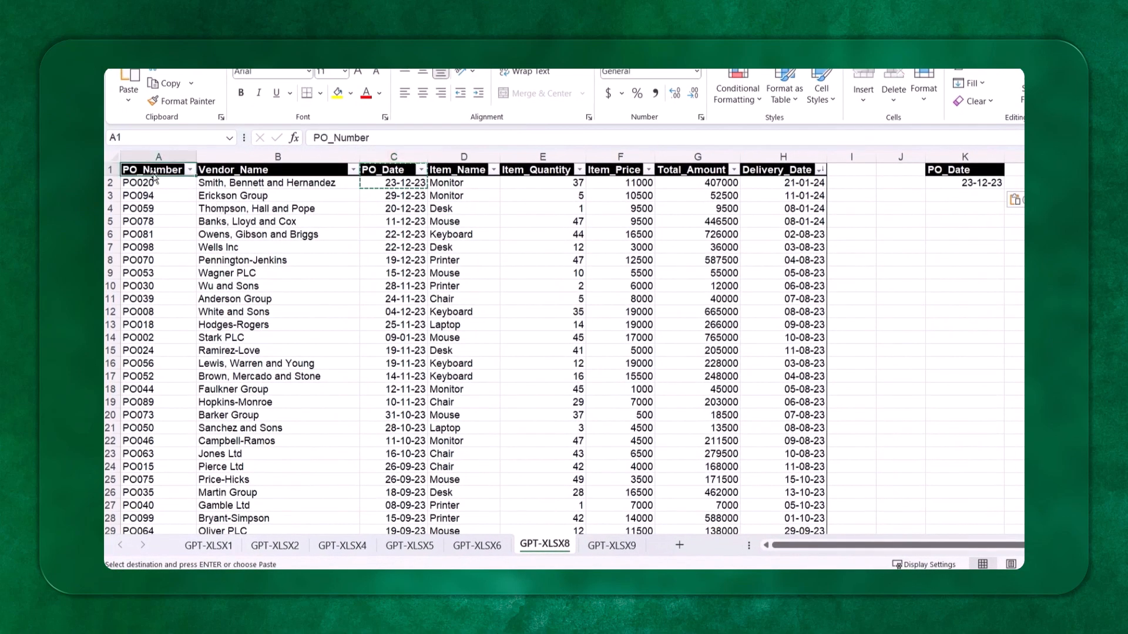
- Review the PO table's column headings, record count, K2 lookup date and matching rows
{"action": "left_click", "coordinate": [277, 169]}
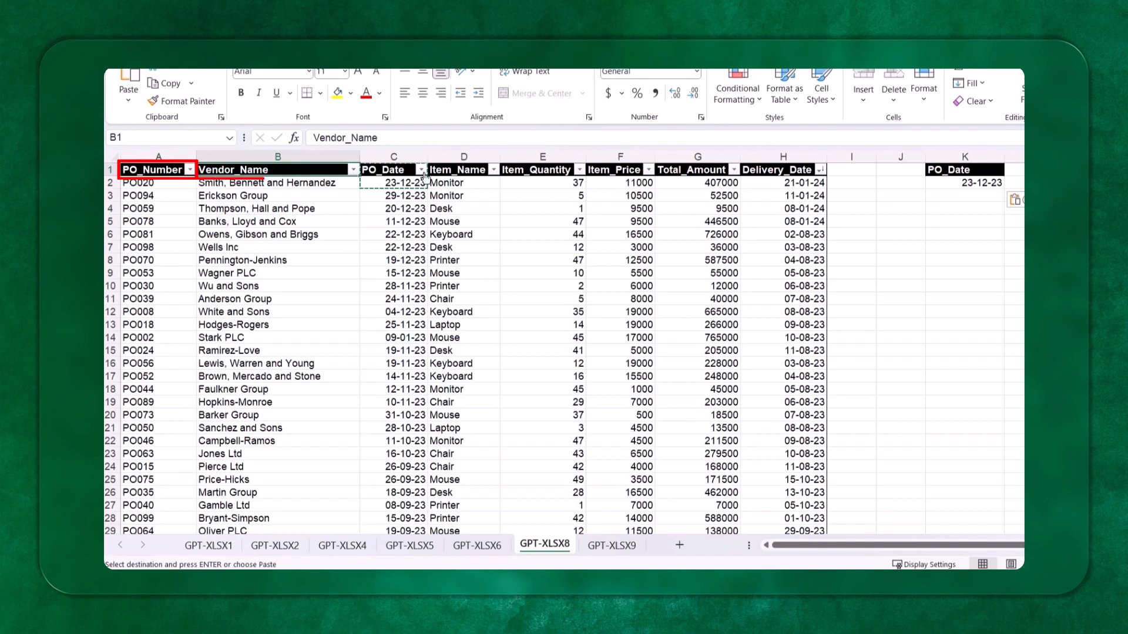
{"action": "left_click", "coordinate": [538, 170]}
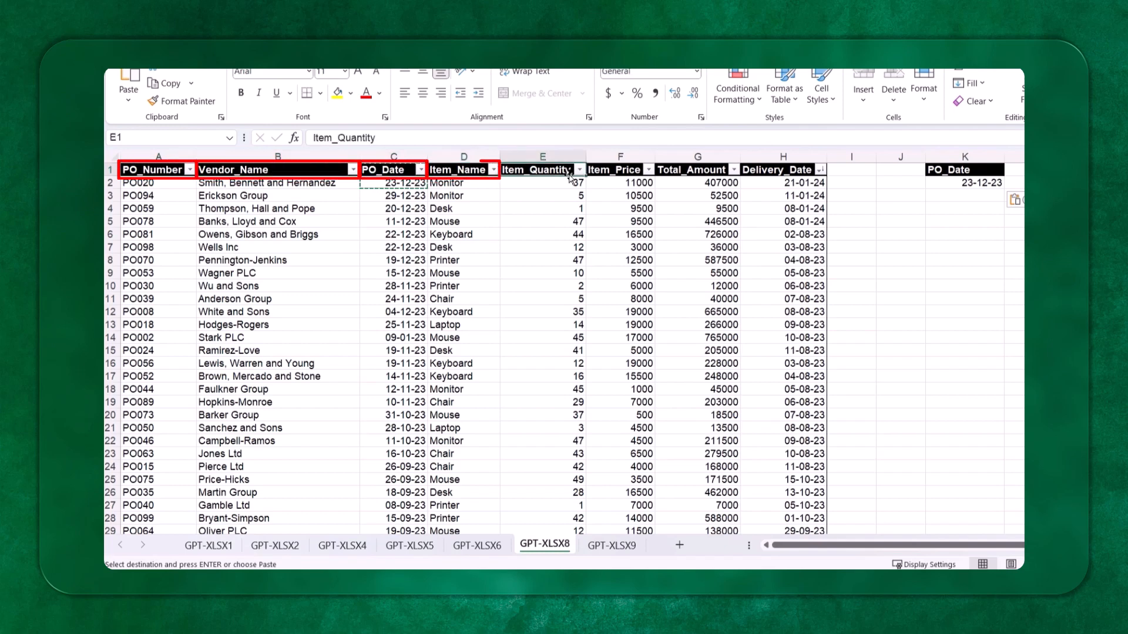
{"action": "left_click", "coordinate": [780, 170]}
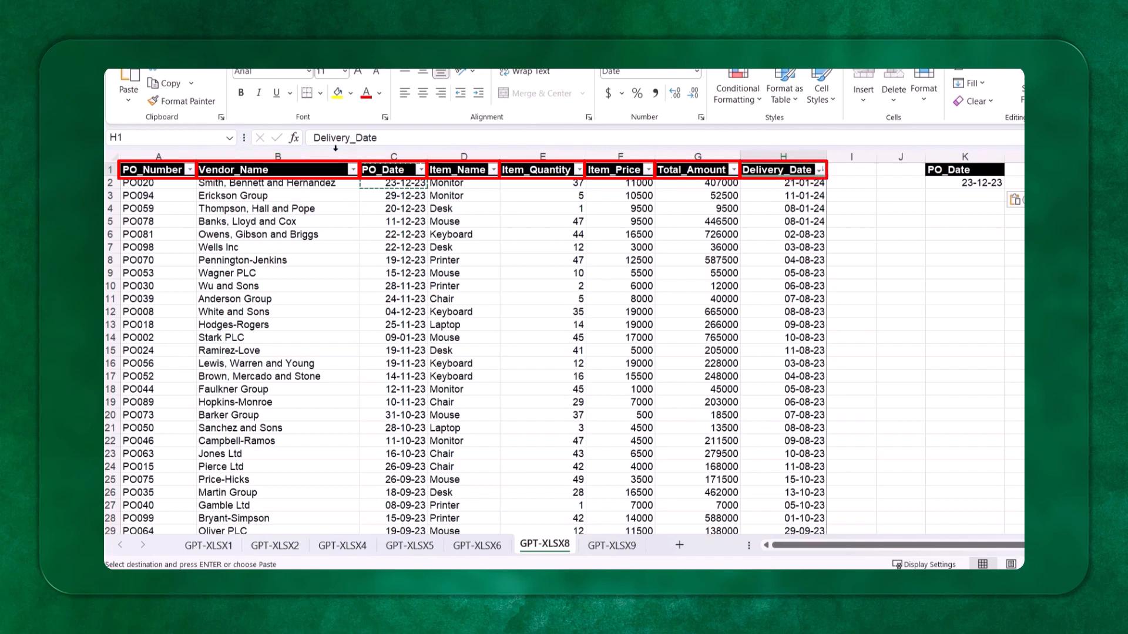
{"action": "left_click", "coordinate": [277, 157]}
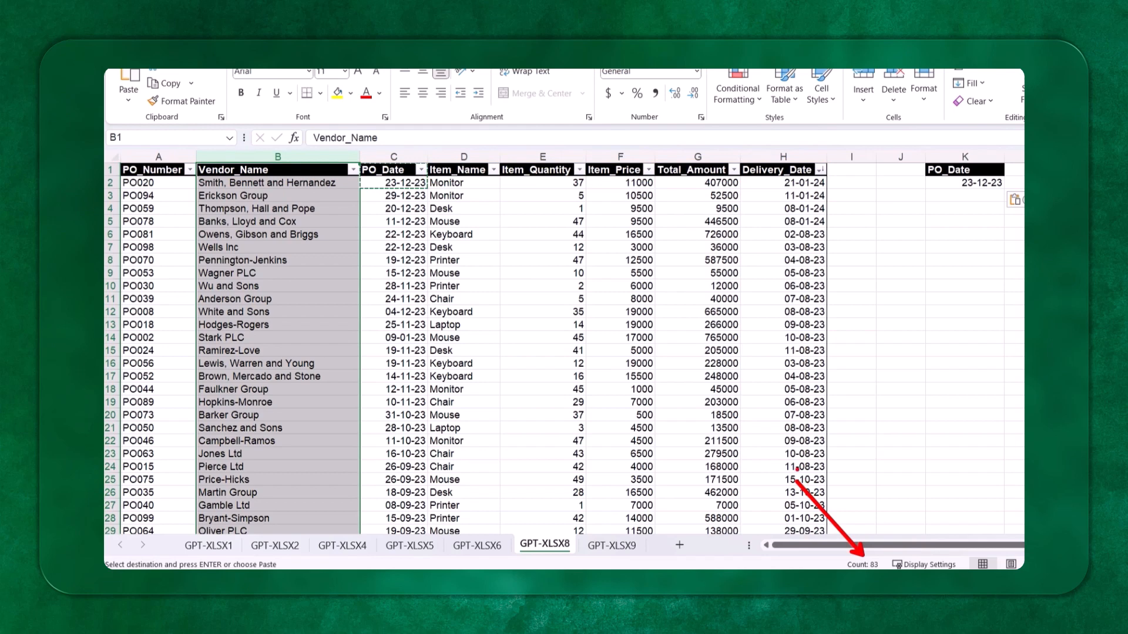
{"action": "left_click", "coordinate": [254, 169]}
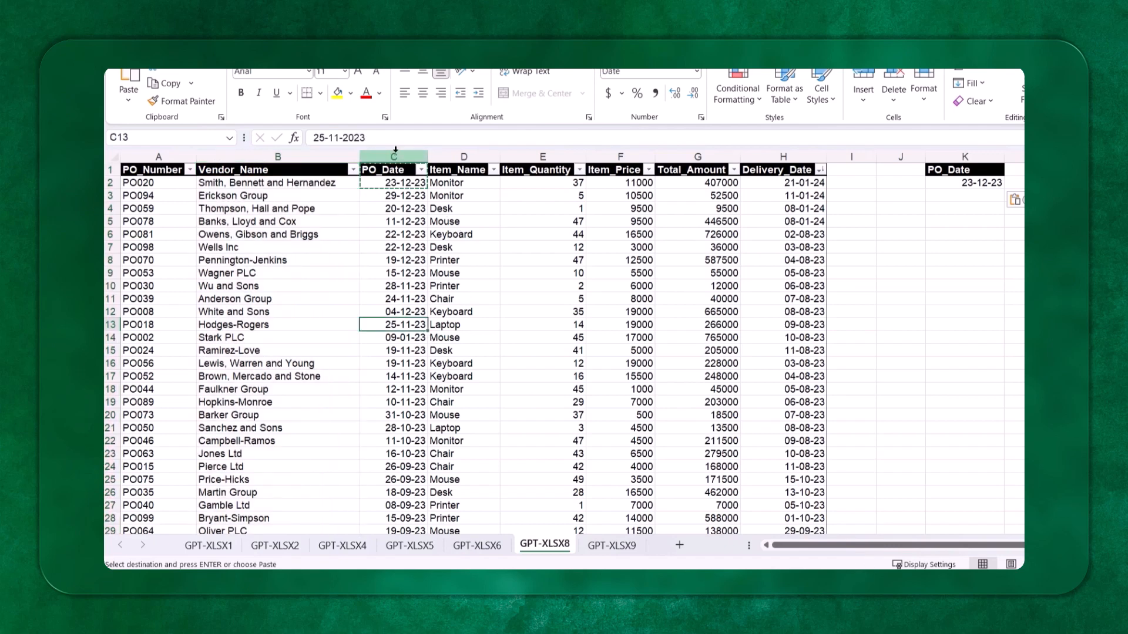
{"action": "left_click", "coordinate": [393, 156]}
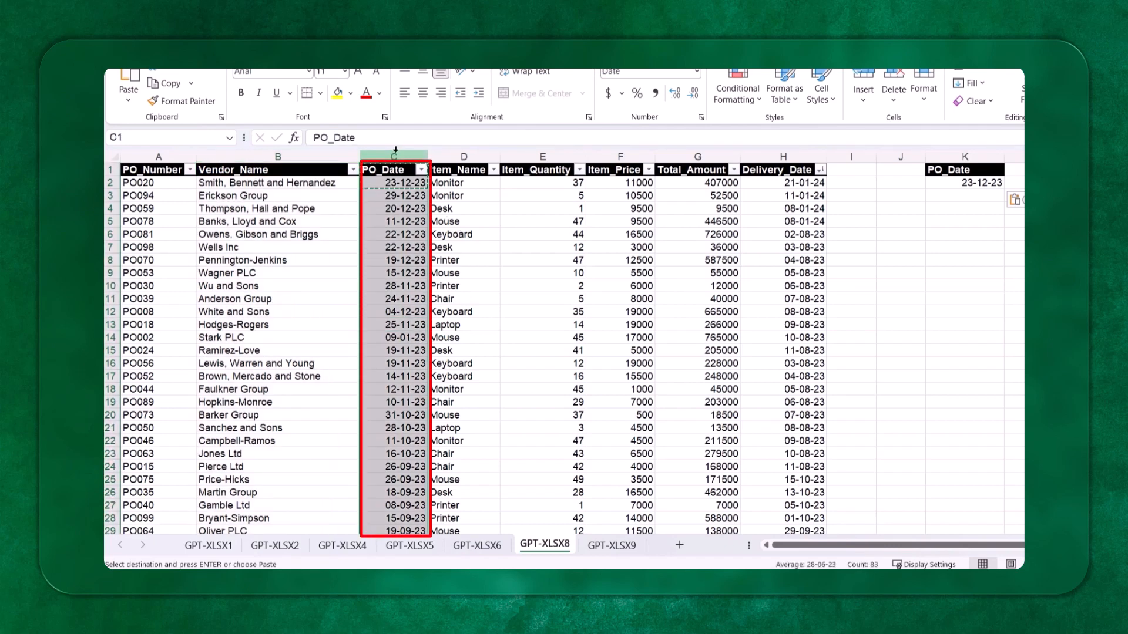
{"action": "left_click", "coordinate": [965, 156]}
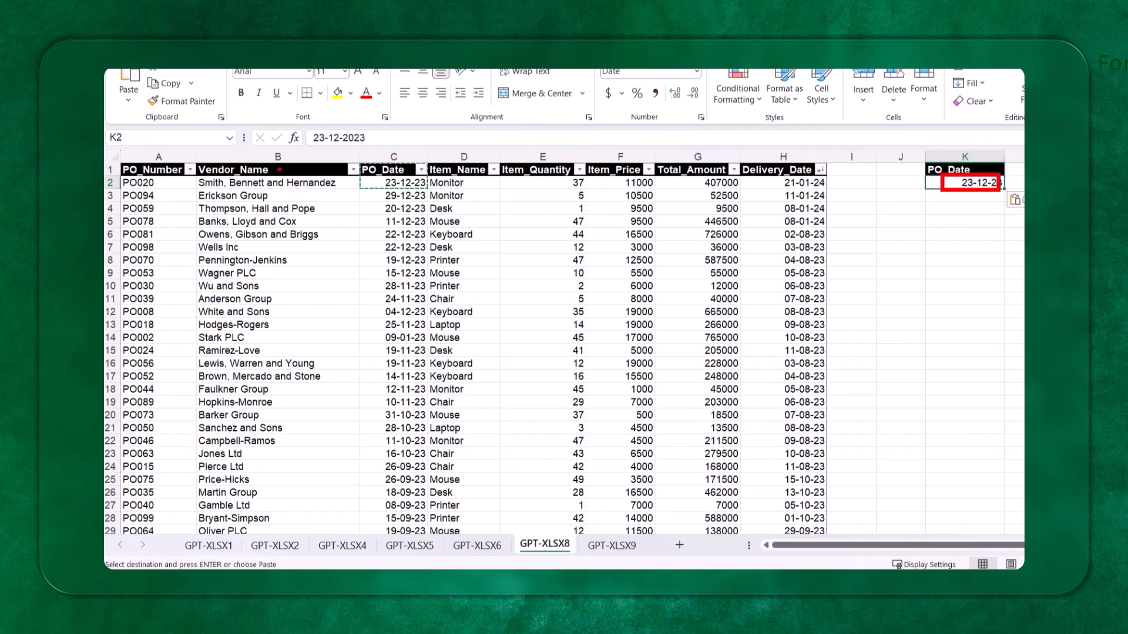
{"action": "left_click", "coordinate": [158, 183]}
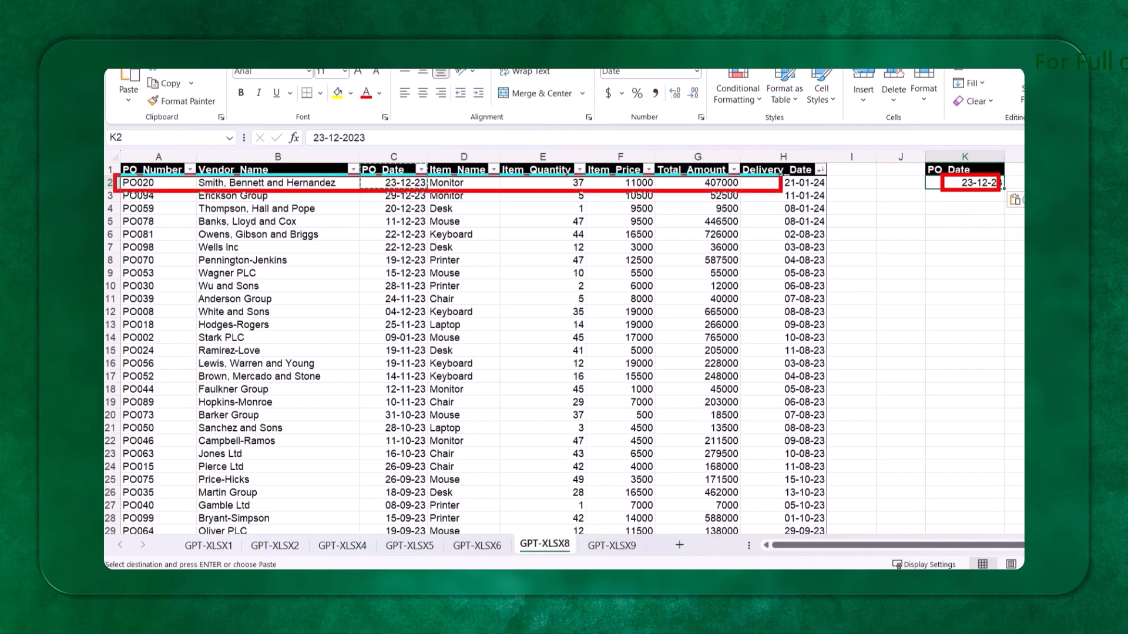
{"action": "left_click", "coordinate": [394, 234]}
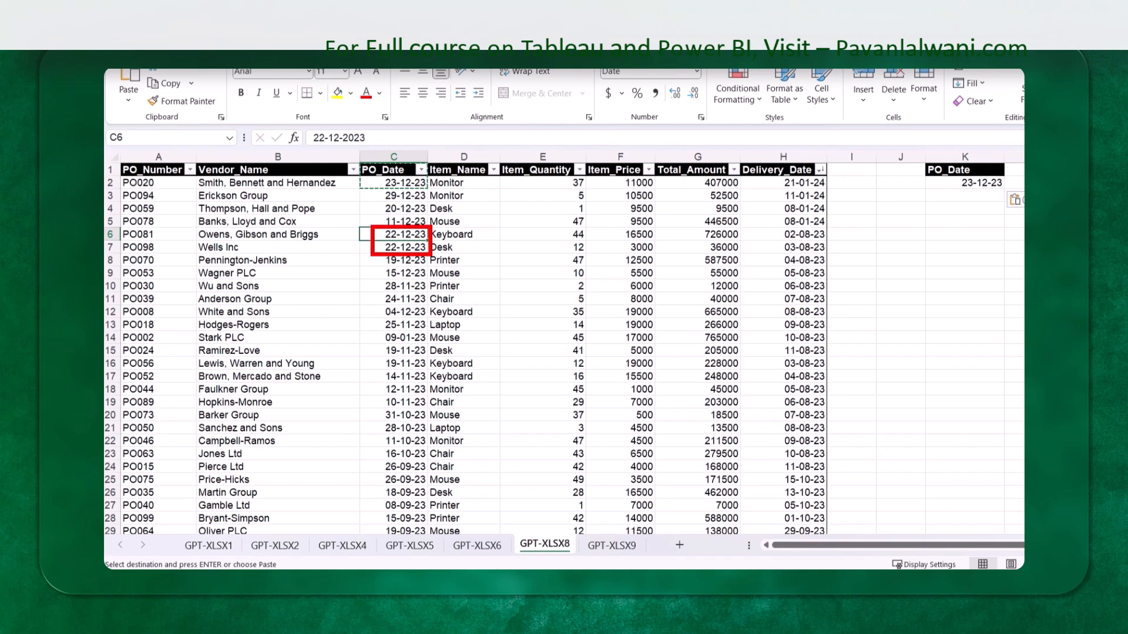
{"action": "left_click", "coordinate": [541, 299]}
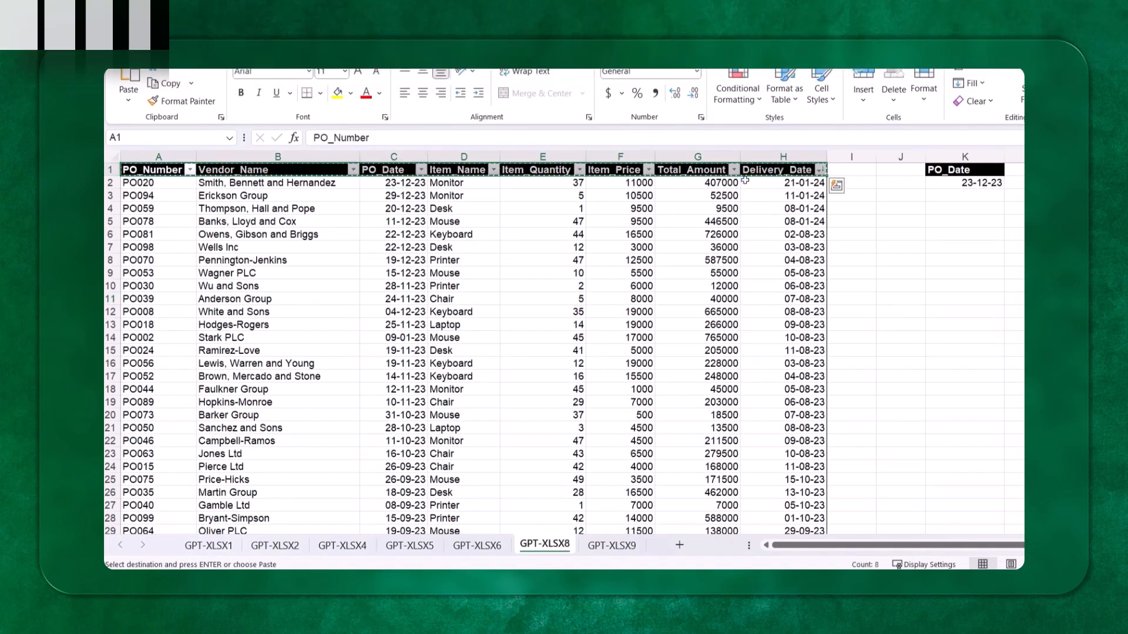
- In Notepad, paste the column headings and describe them as cells A1 to H1 with the record count
{"action": "key", "text": "ctrl+c"}
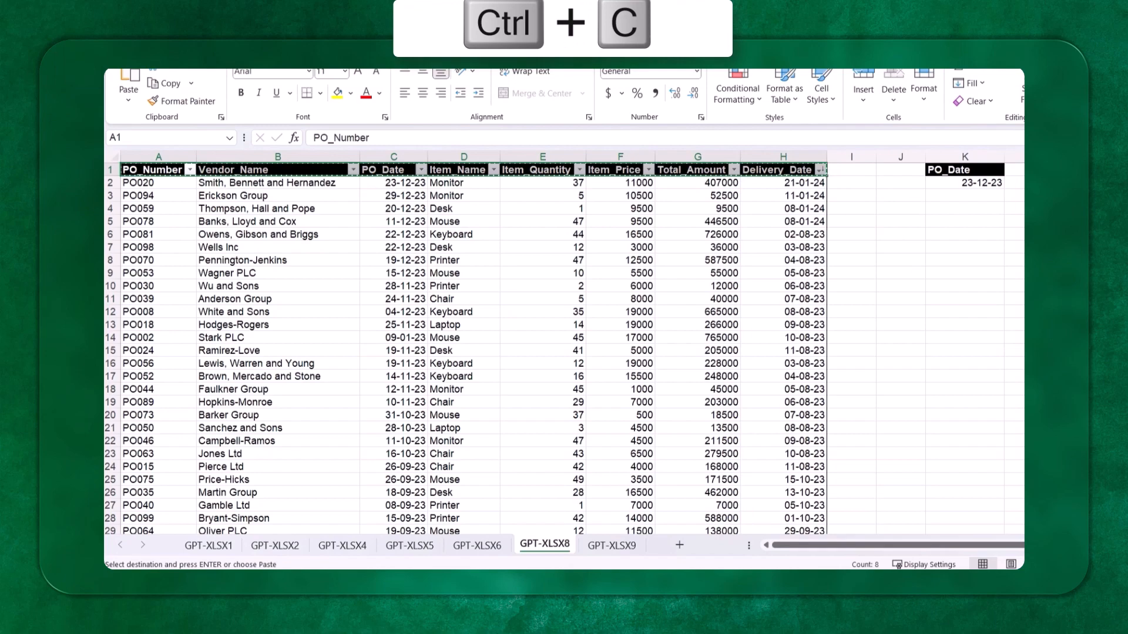
{"action": "key", "text": "ctrl+v"}
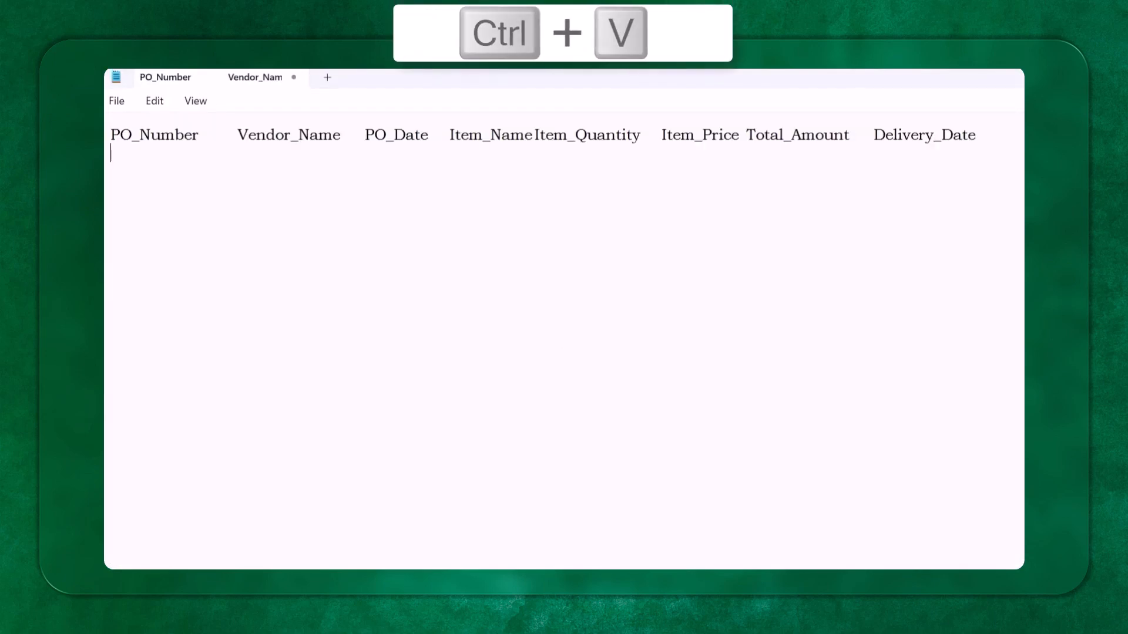
{"action": "key", "text": "ctrl+v"}
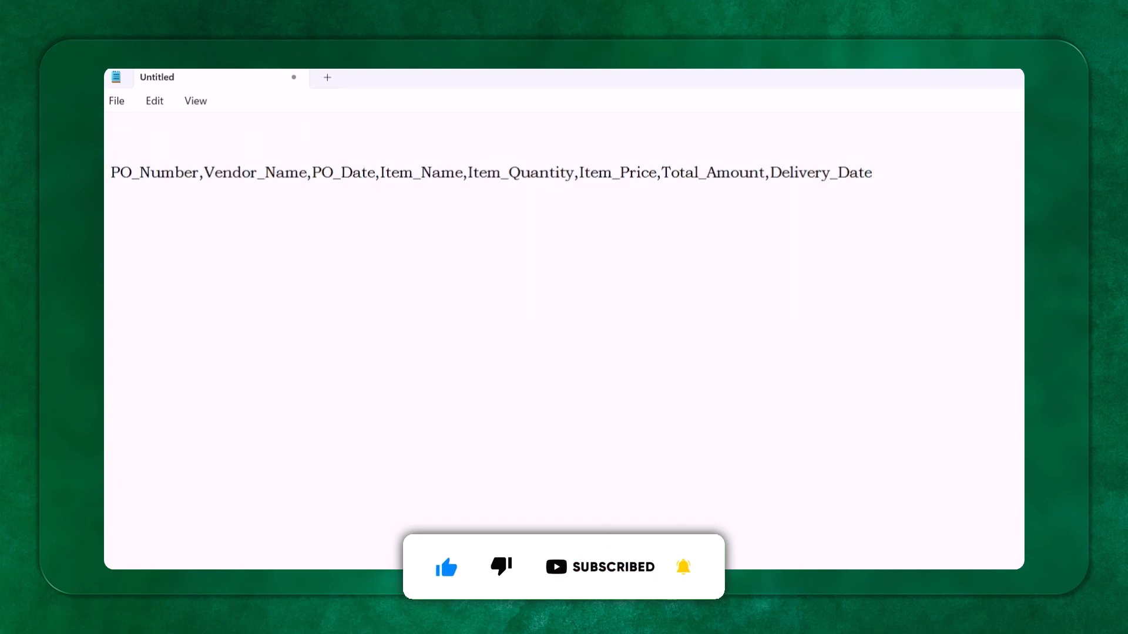
{"action": "type", "text": "Below are the column names in Excel"}
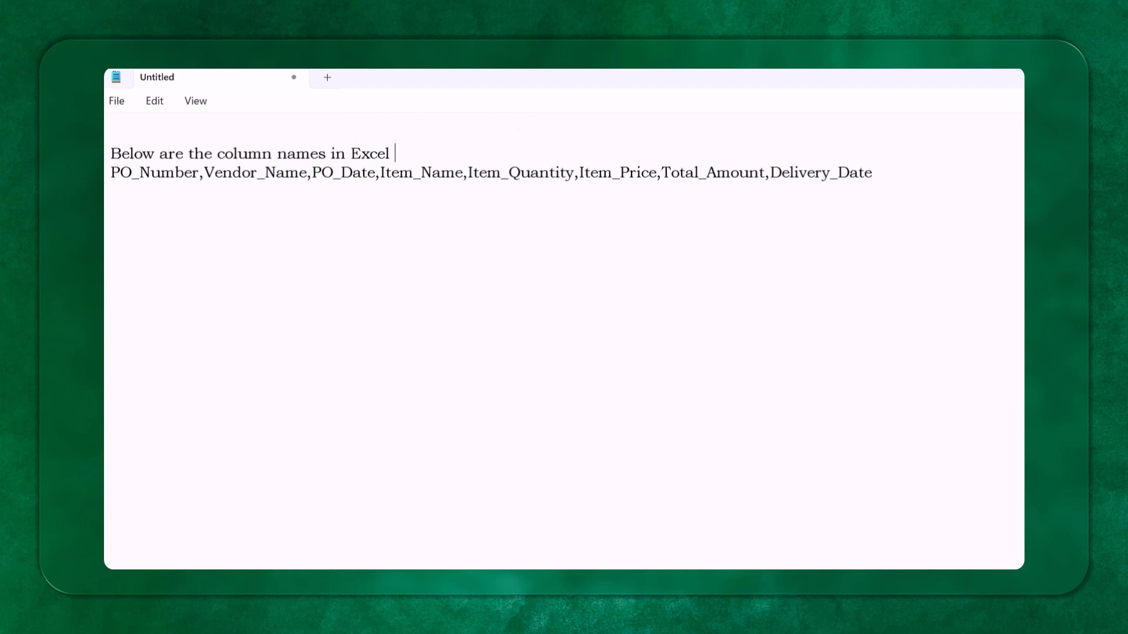
{"action": "type", "text": "from Cell A1"}
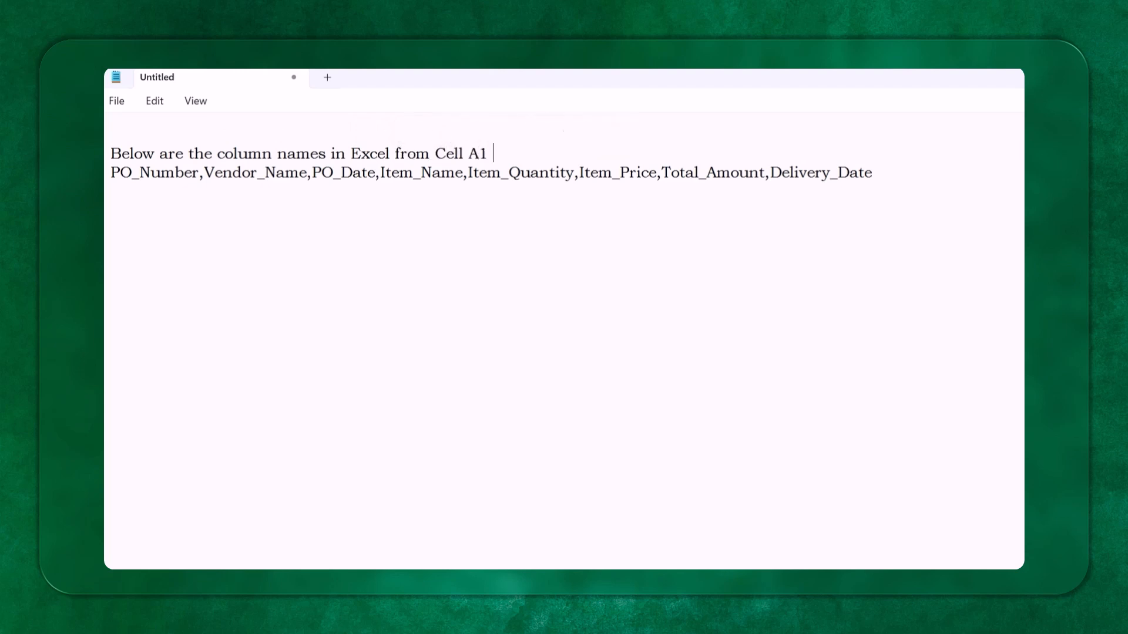
{"action": "type", "text": "to"}
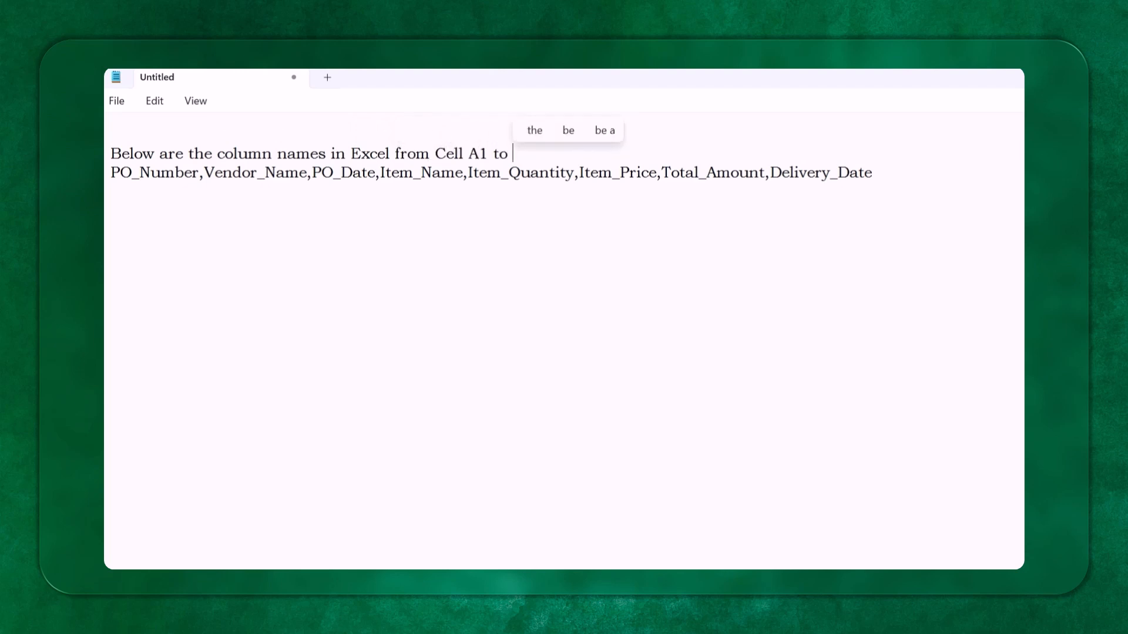
{"action": "type", "text": "H1."}
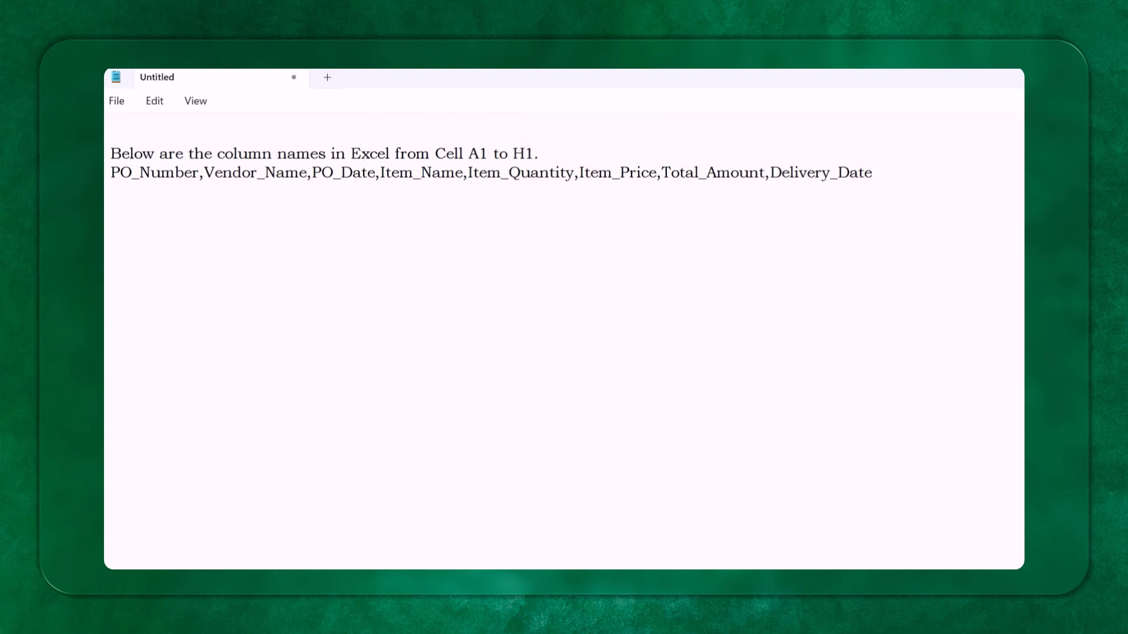
{"action": "type", "text": "The data is there for 82"}
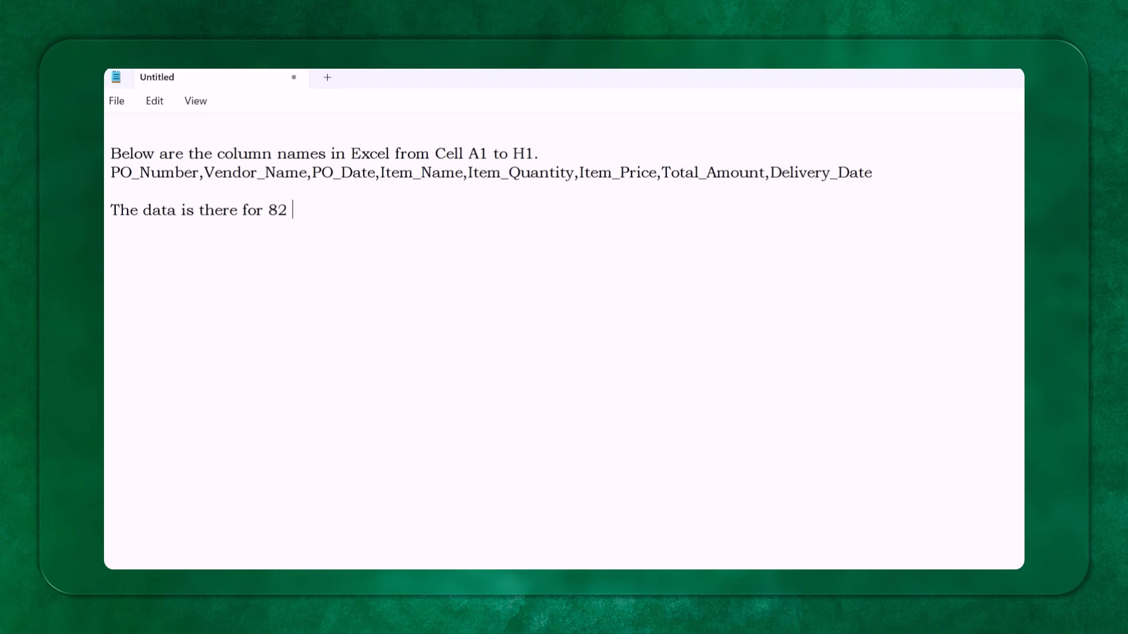
{"action": "type", "text": "records."}
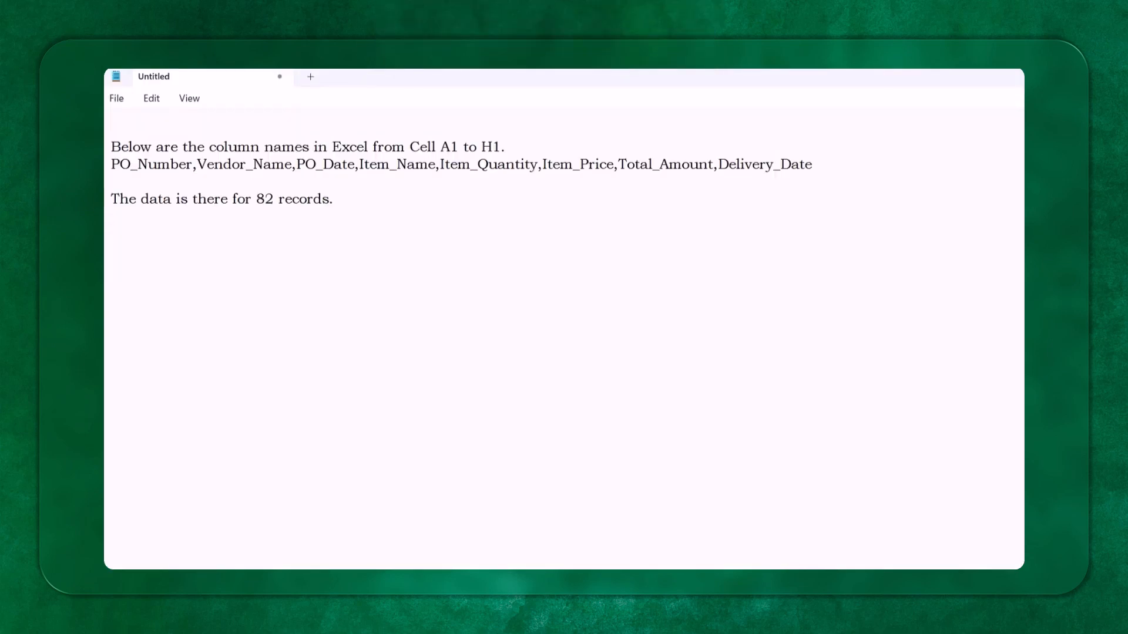
- Note that K1 holds PO_Date and K2 the date, write the highlighting request, and select the prompt
{"action": "key", "text": "ctrl+v"}
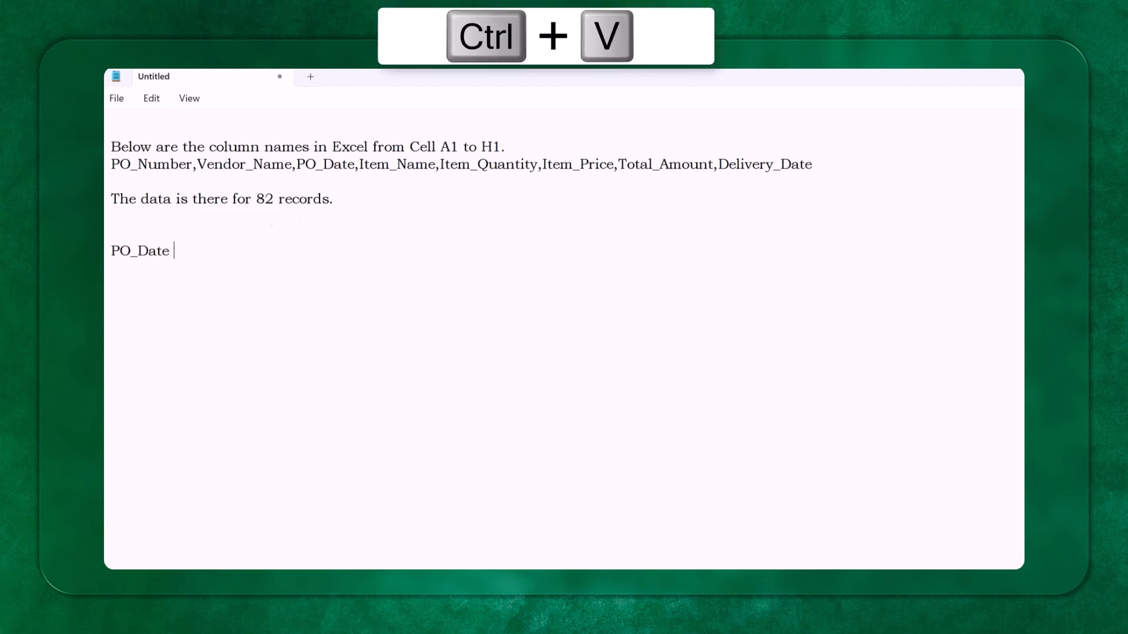
{"action": "type", "text": "is the name of the column in"}
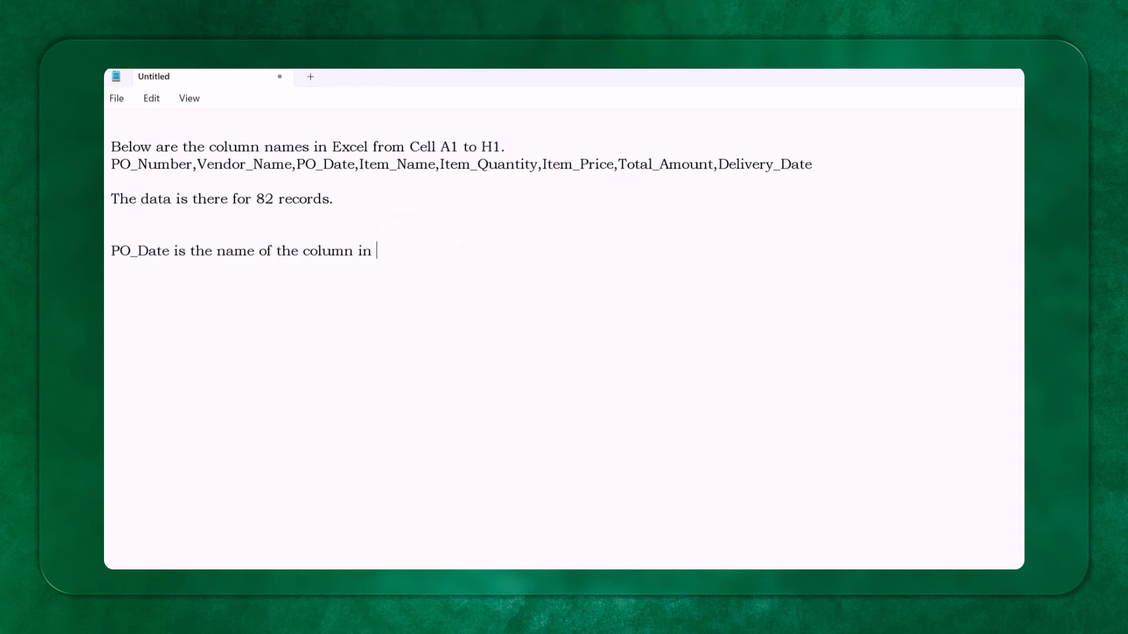
{"action": "type", "text": "K1 cell and date in K2 Column."}
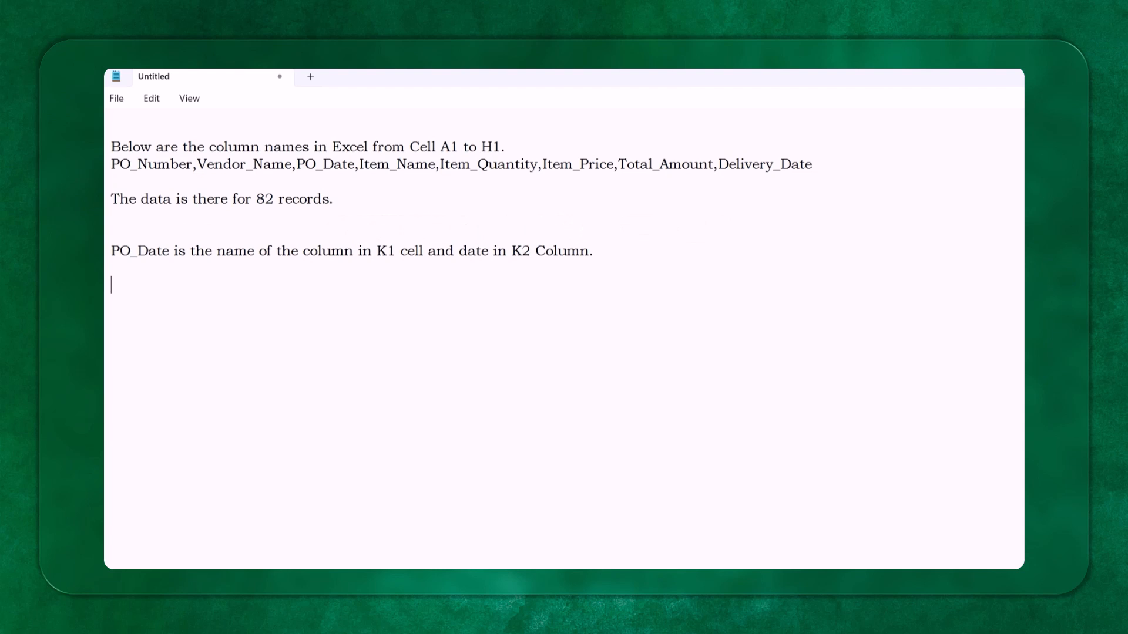
{"action": "left_click_drag", "start_coordinate": [112, 230], "coordinate": [253, 250]}
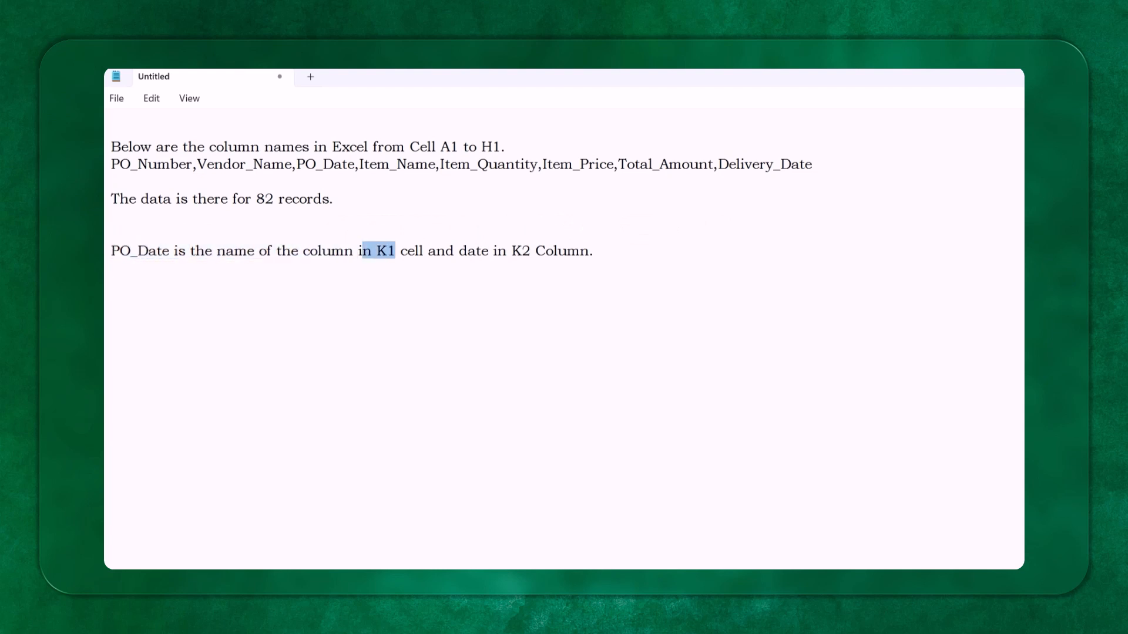
{"action": "left_click", "coordinate": [598, 251]}
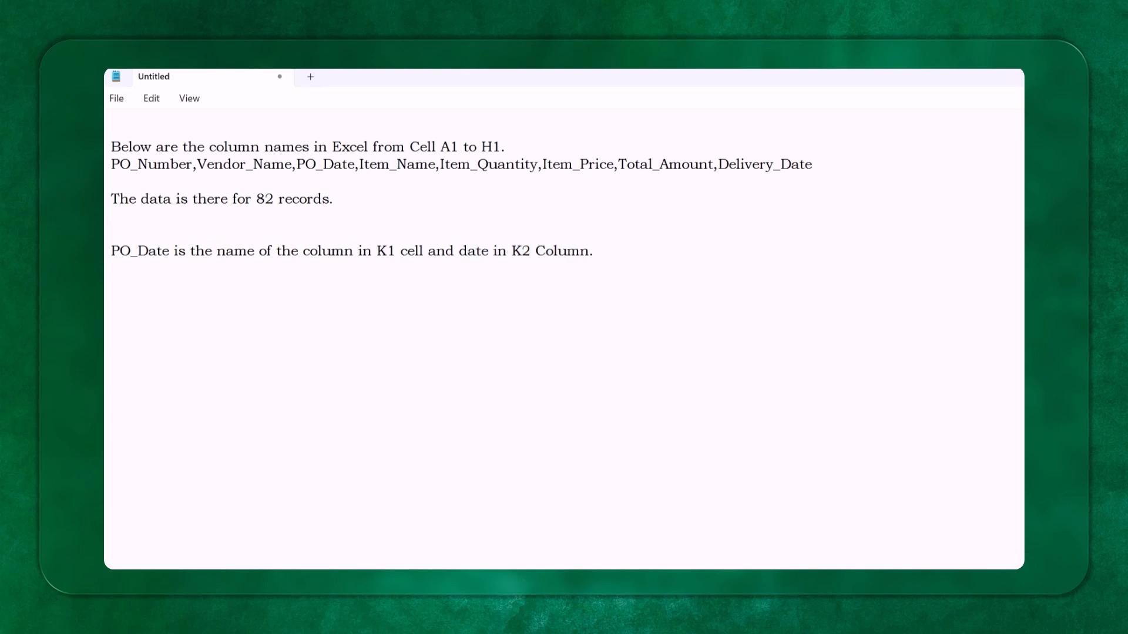
{"action": "type", "text": "I want"}
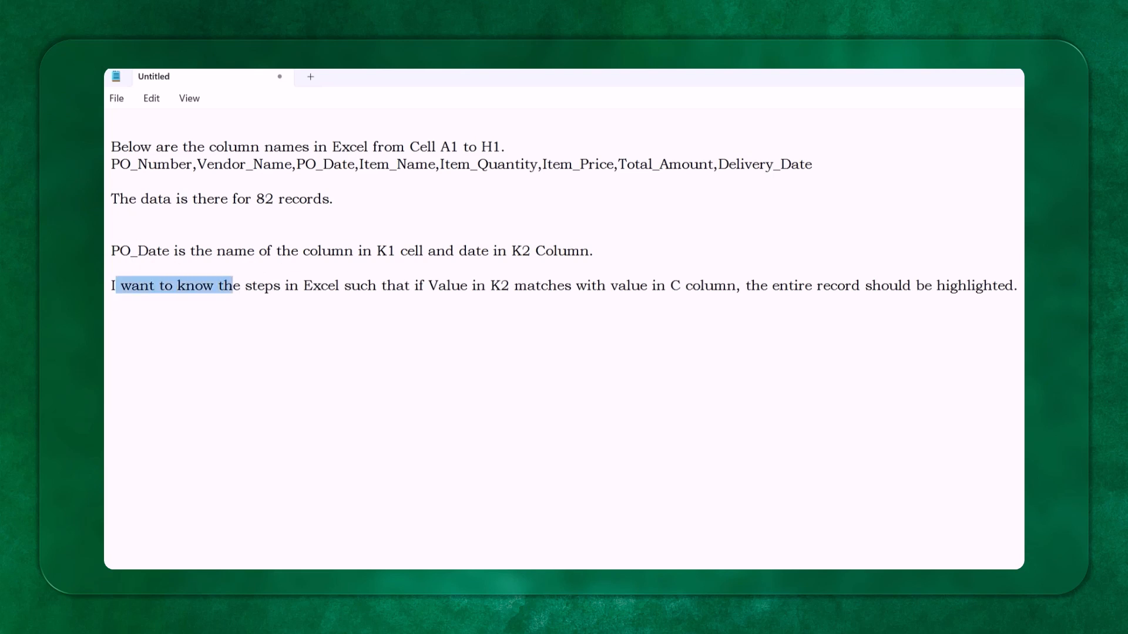
{"action": "left_click_drag", "start_coordinate": [234, 285], "coordinate": [500, 286]}
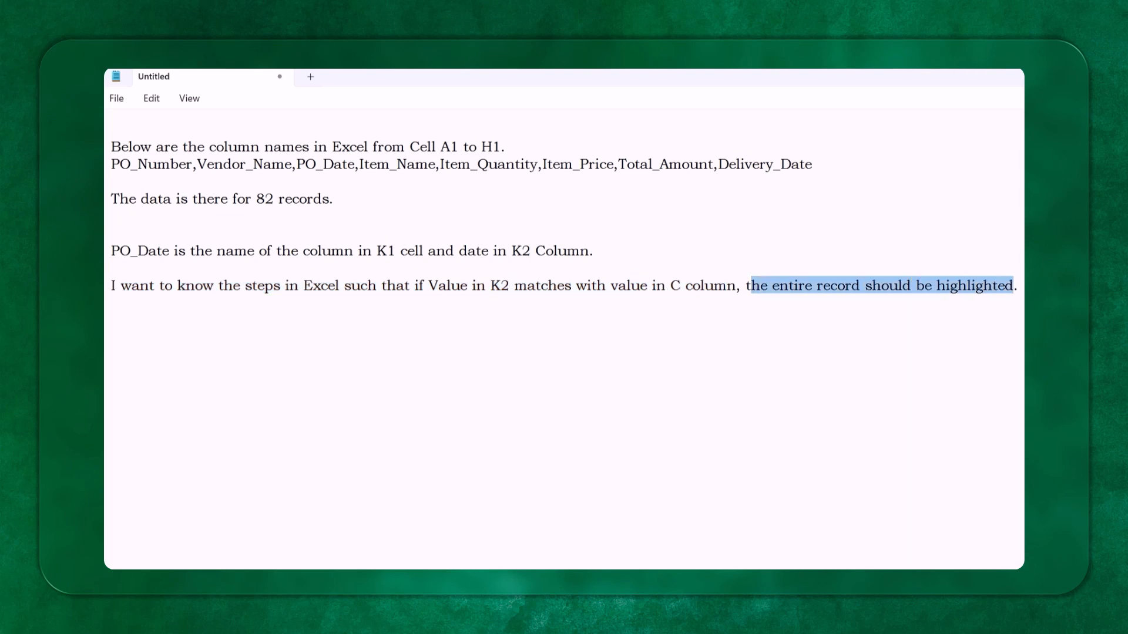
{"action": "key", "text": "ctrl+a"}
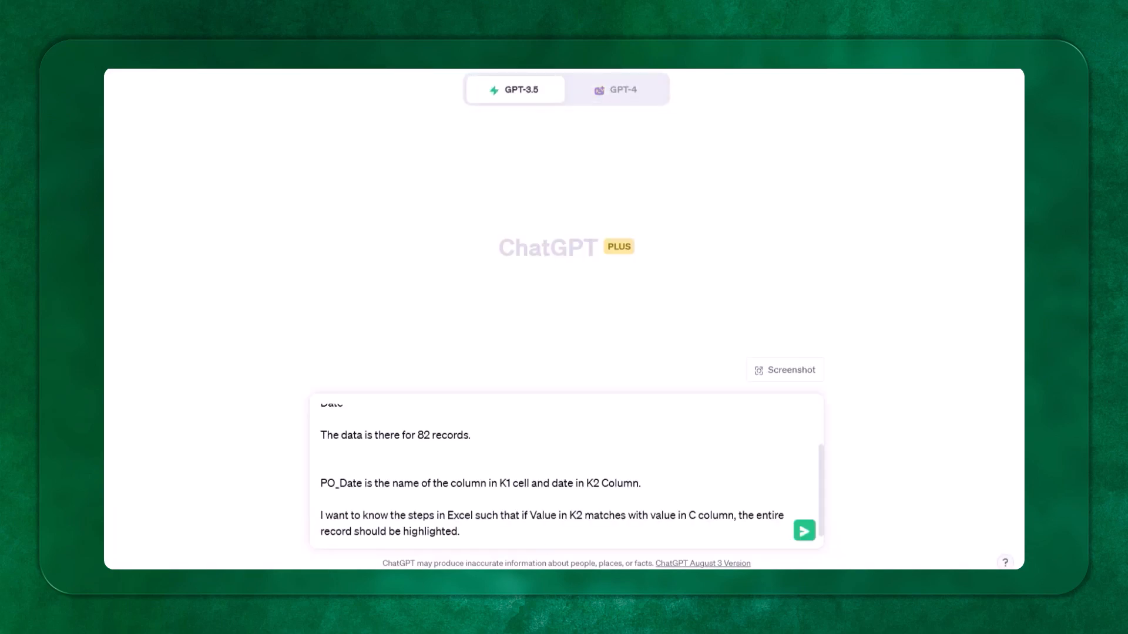
- Send the pasted highlighting prompt to ChatGPT
{"action": "left_click", "coordinate": [803, 531]}
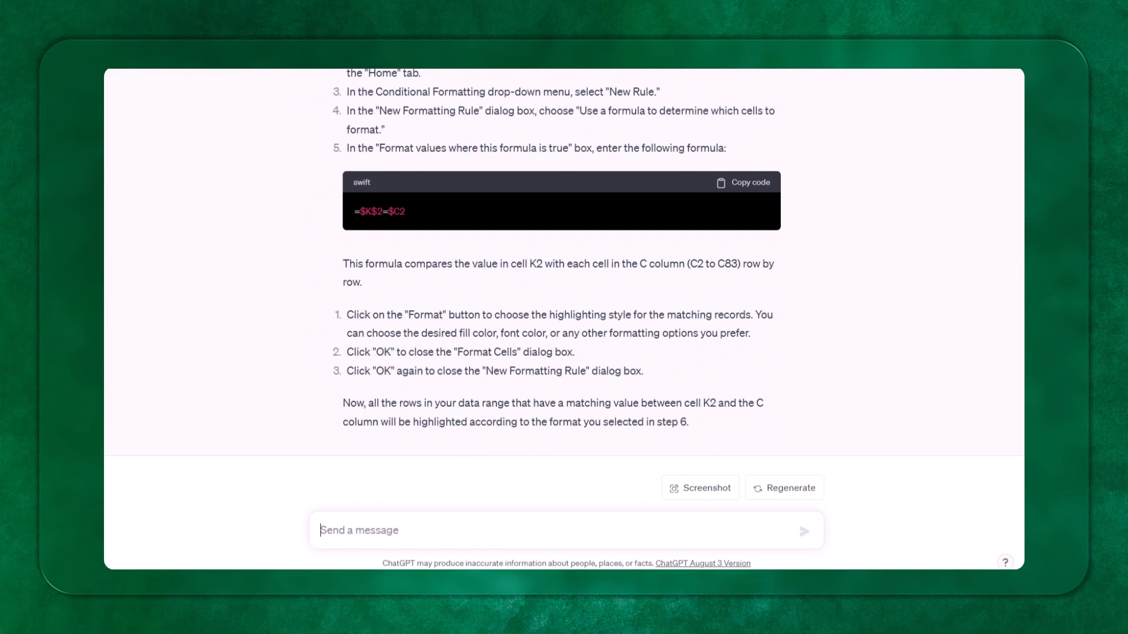
{"action": "mouse_move", "coordinate": [478, 475]}
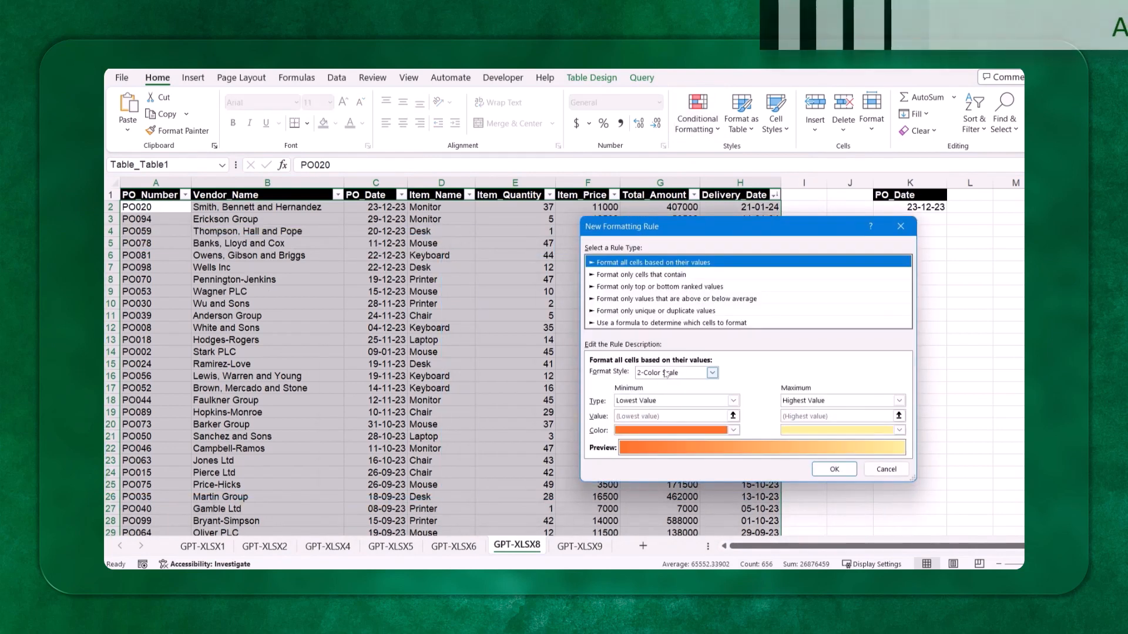
- Create a 'Use a formula' rule with =$K$2=$C2 and a green fill
{"action": "left_click", "coordinate": [669, 322]}
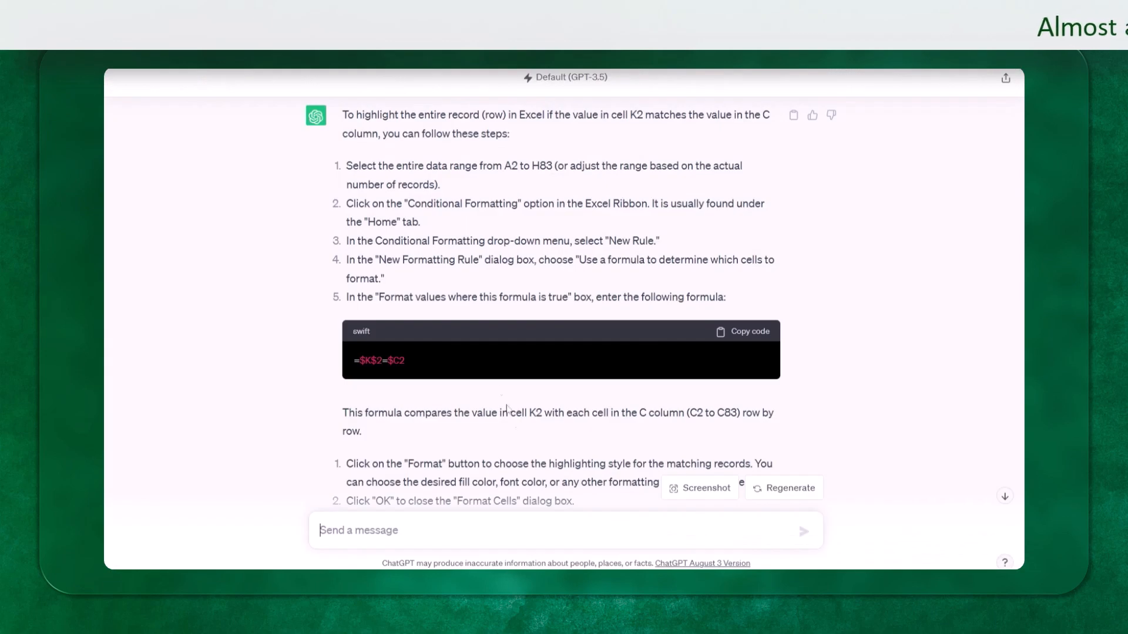
{"action": "left_click", "coordinate": [741, 331]}
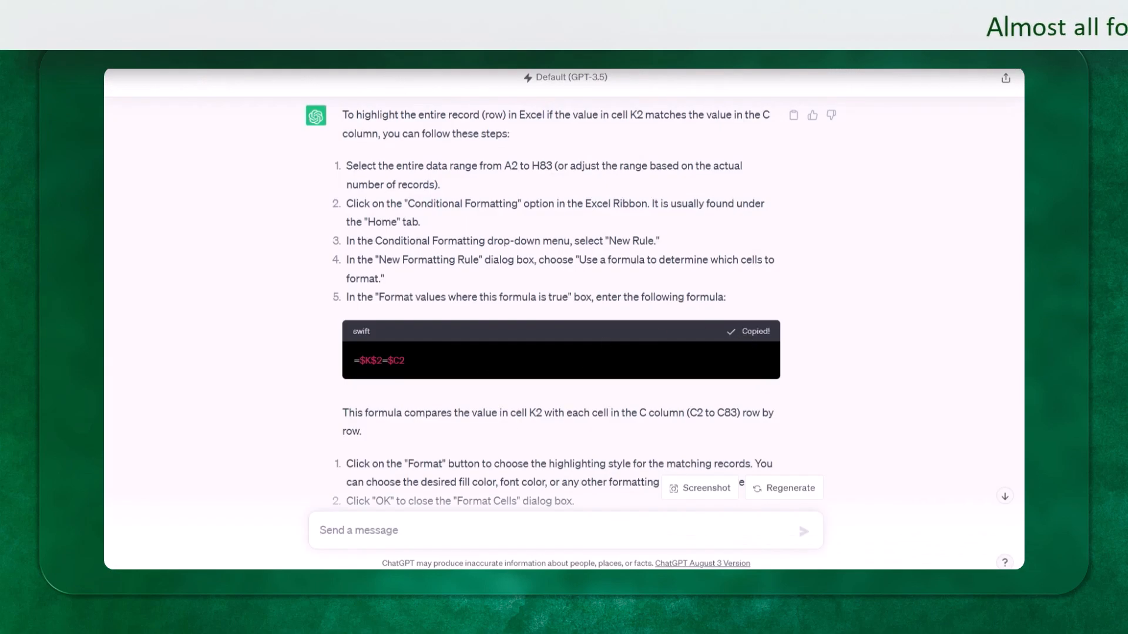
{"action": "left_click_drag", "start_coordinate": [354, 361], "coordinate": [410, 360]}
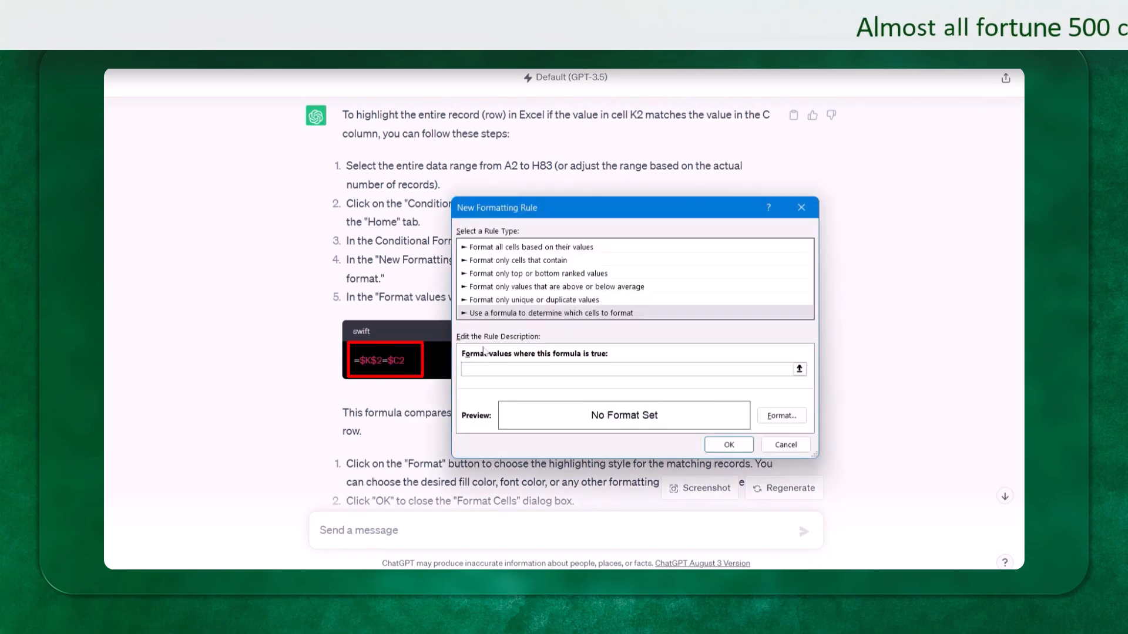
{"action": "type", "text": "=$K$2=$C2"}
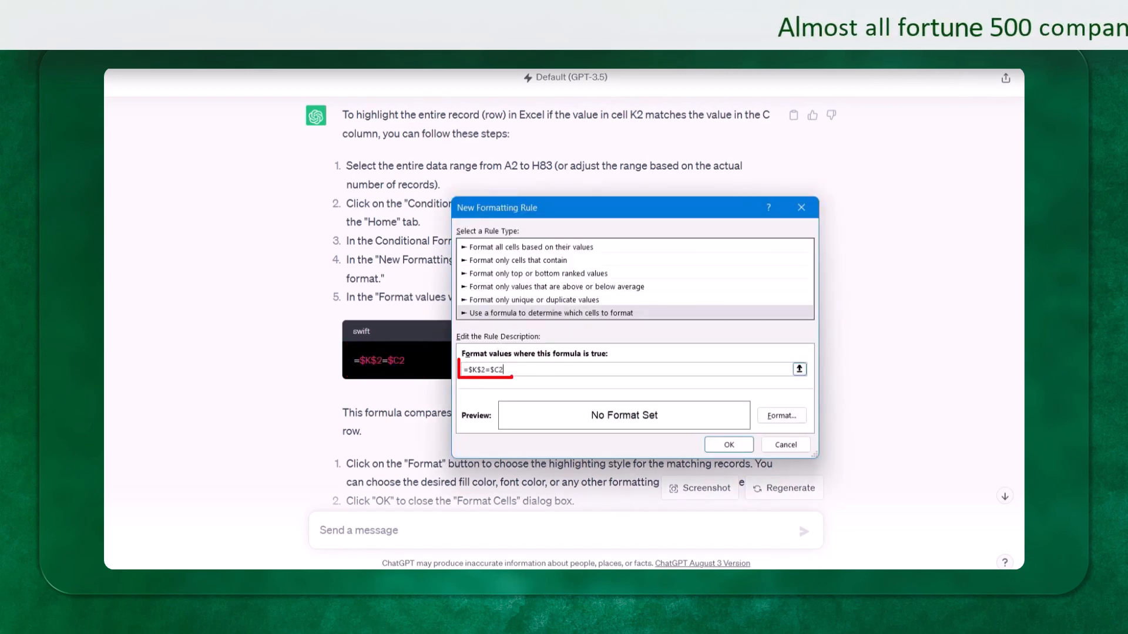
{"action": "left_click", "coordinate": [780, 415]}
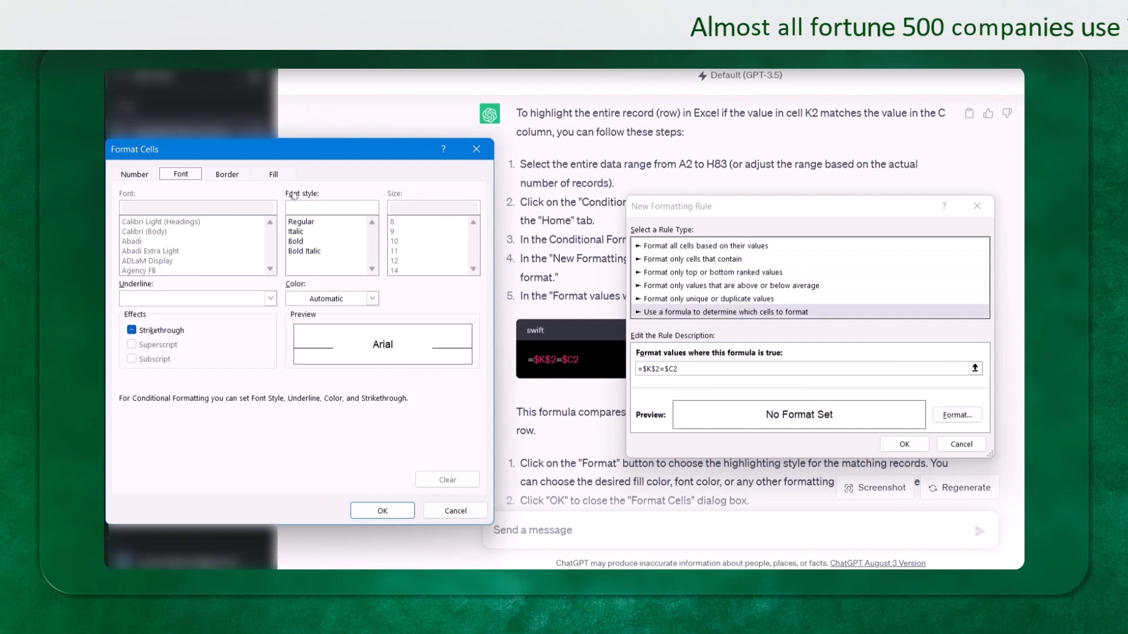
{"action": "left_click", "coordinate": [272, 173]}
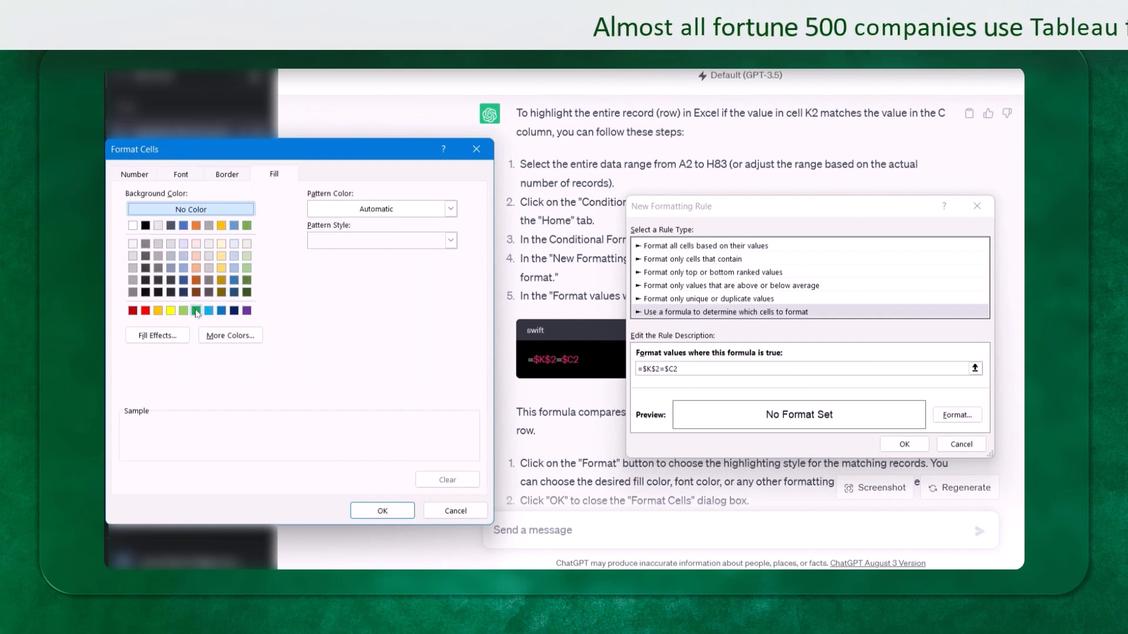
{"action": "left_click", "coordinate": [382, 510]}
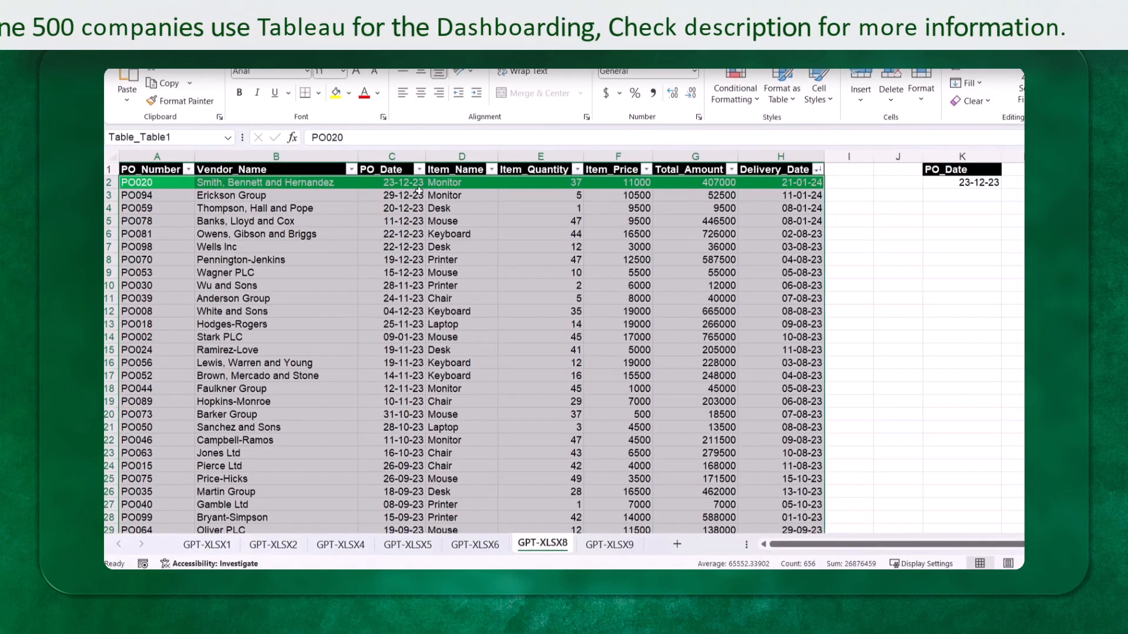
- Sort the PO table by PO_Date from oldest to newest
{"action": "left_click", "coordinate": [391, 247]}
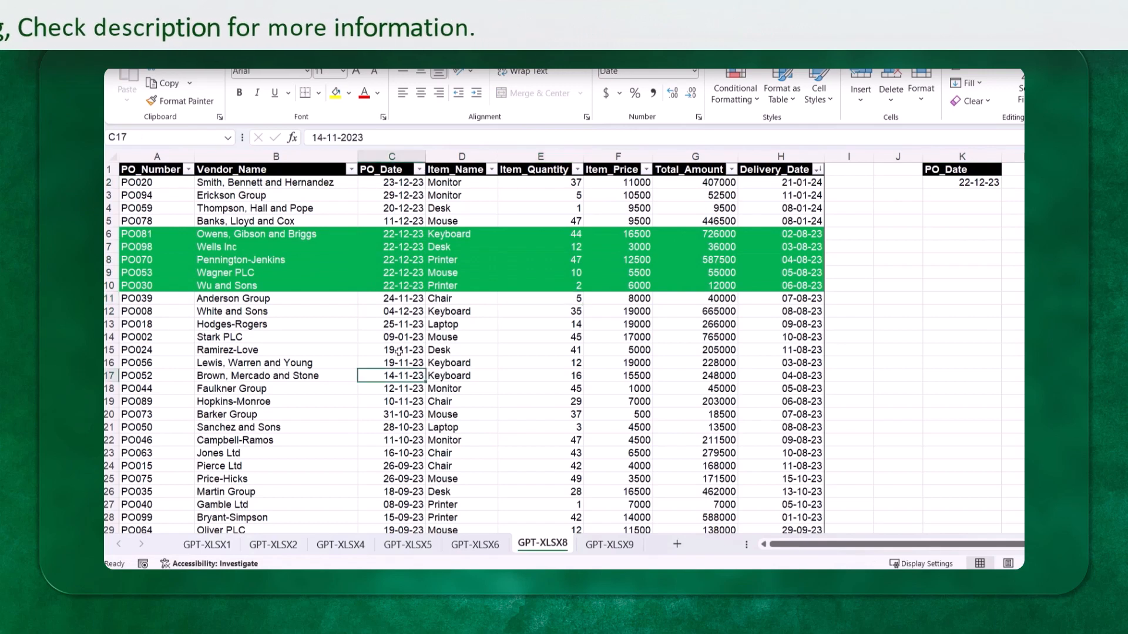
{"action": "right_click", "coordinate": [391, 208]}
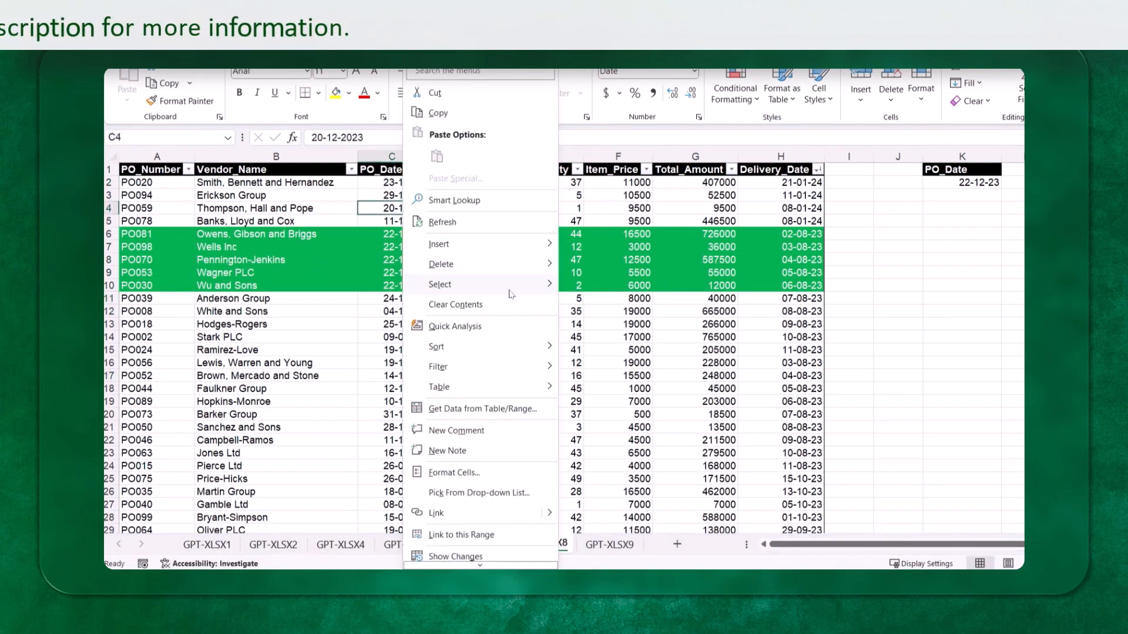
{"action": "left_click", "coordinate": [542, 545]}
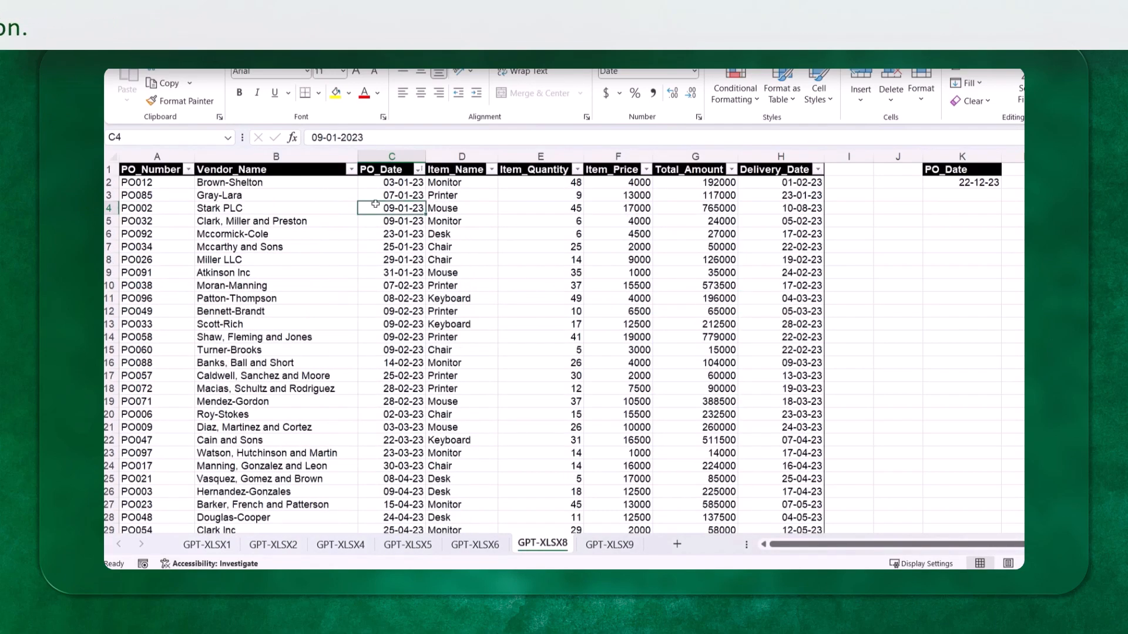
- Fill 09-01-23 down PO_Date rows 4–11 and set K2 to 09-01-23
{"action": "left_click_drag", "start_coordinate": [391, 208], "coordinate": [391, 299]}
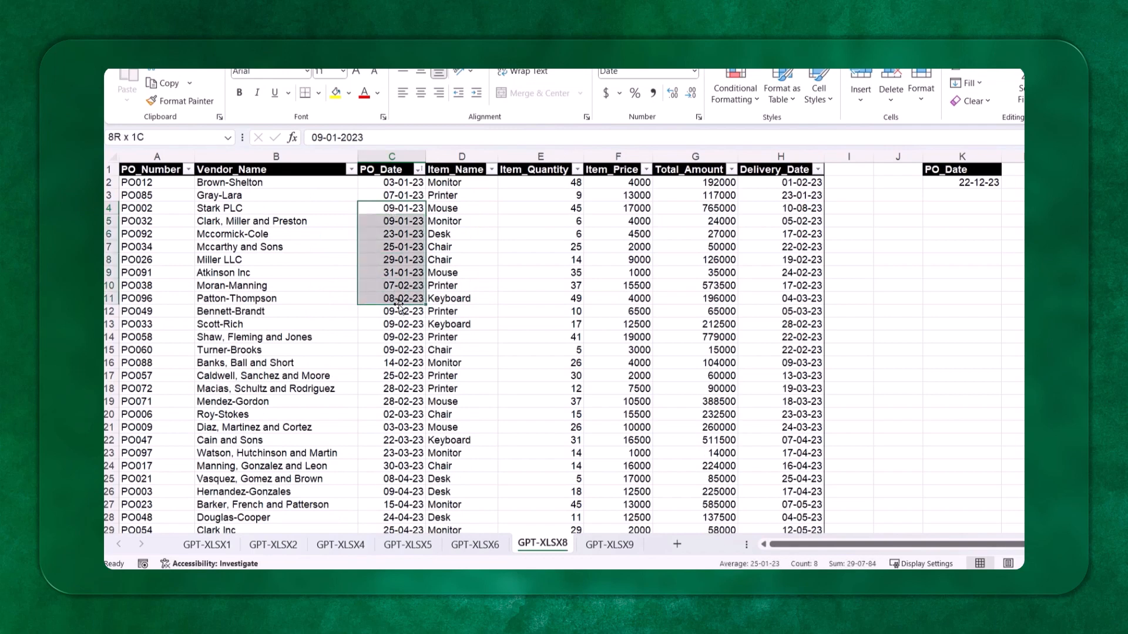
{"action": "key", "text": "ctrl+d"}
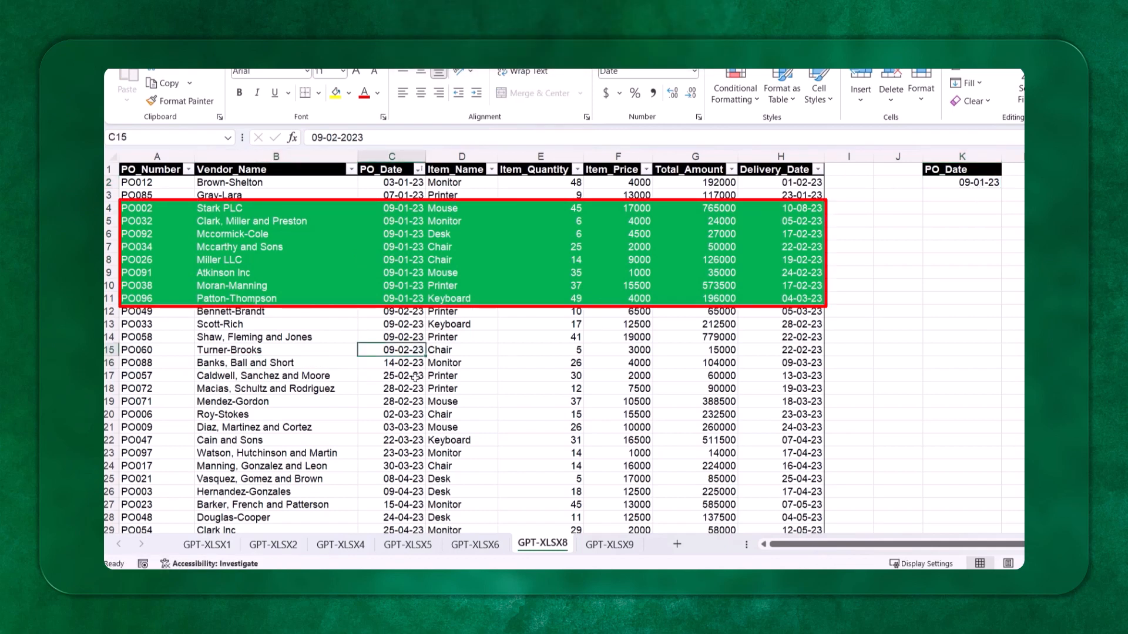
{"action": "left_click", "coordinate": [539, 337]}
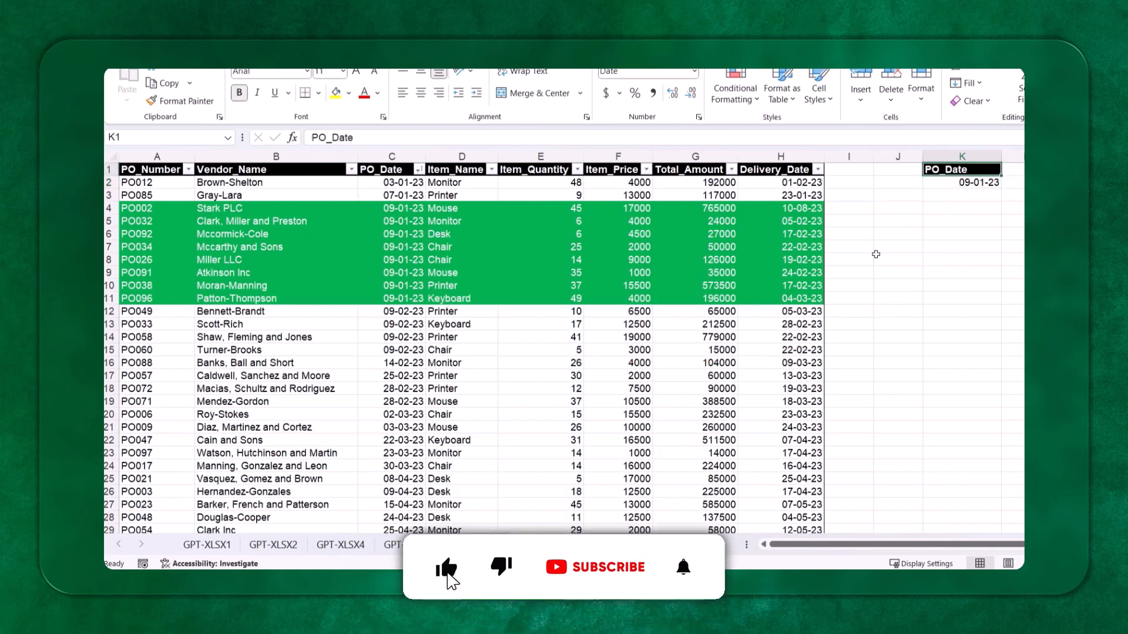
{"action": "left_click", "coordinate": [446, 567]}
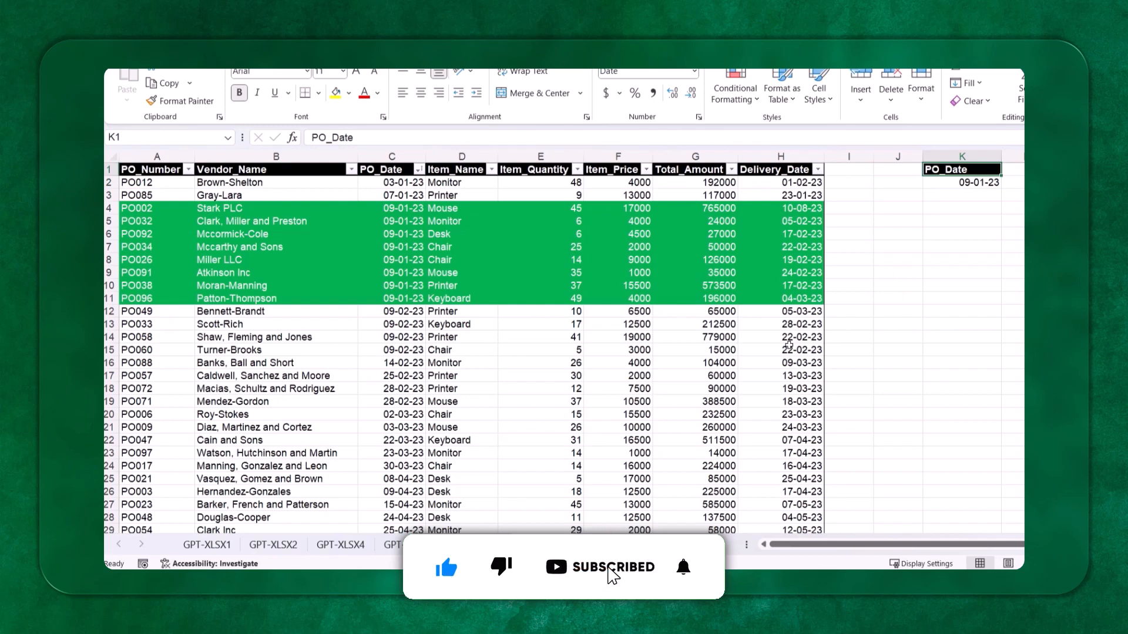